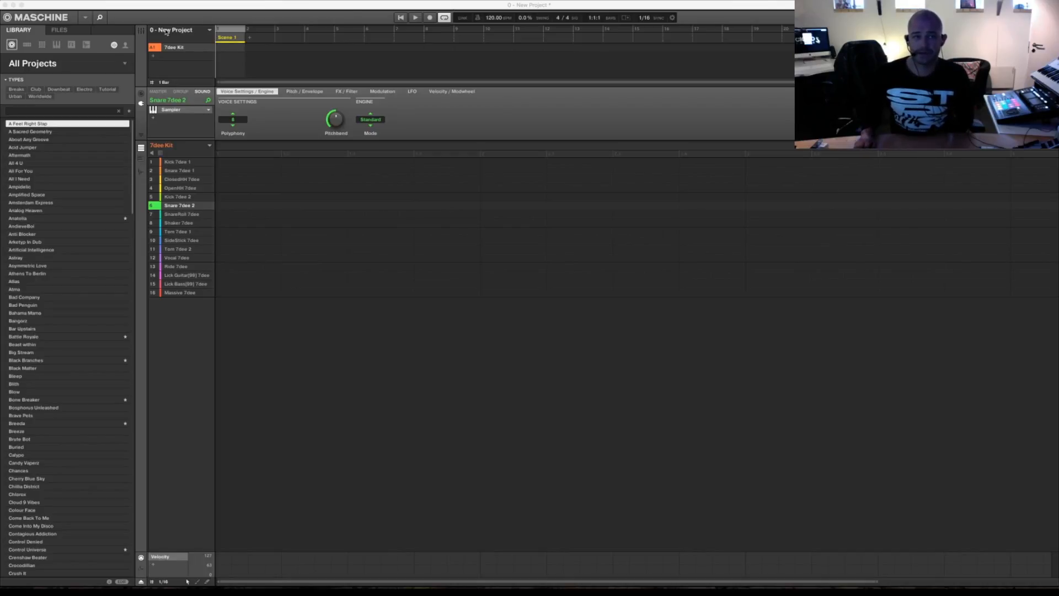
# Reach Preferences via Maschine > File, then the Library page's User folder list
pyautogui.click(85, 18)
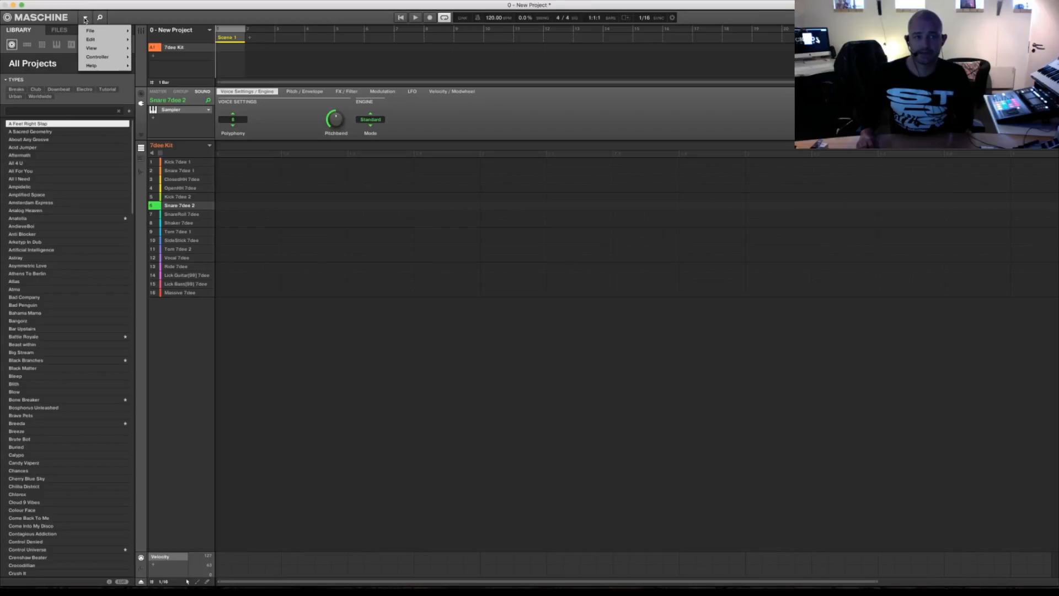
pyautogui.click(89, 30)
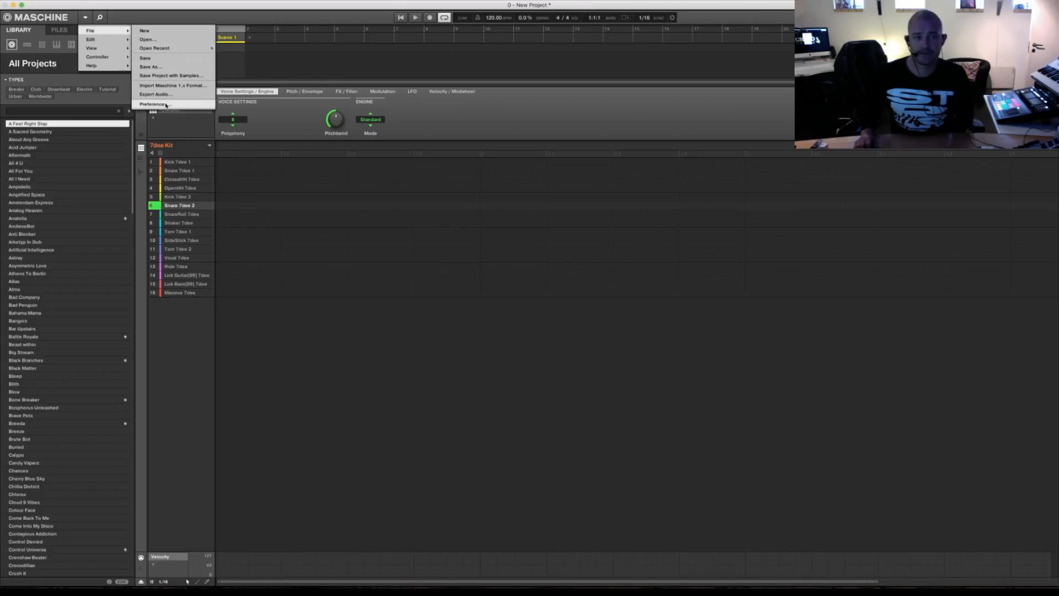
pyautogui.click(154, 104)
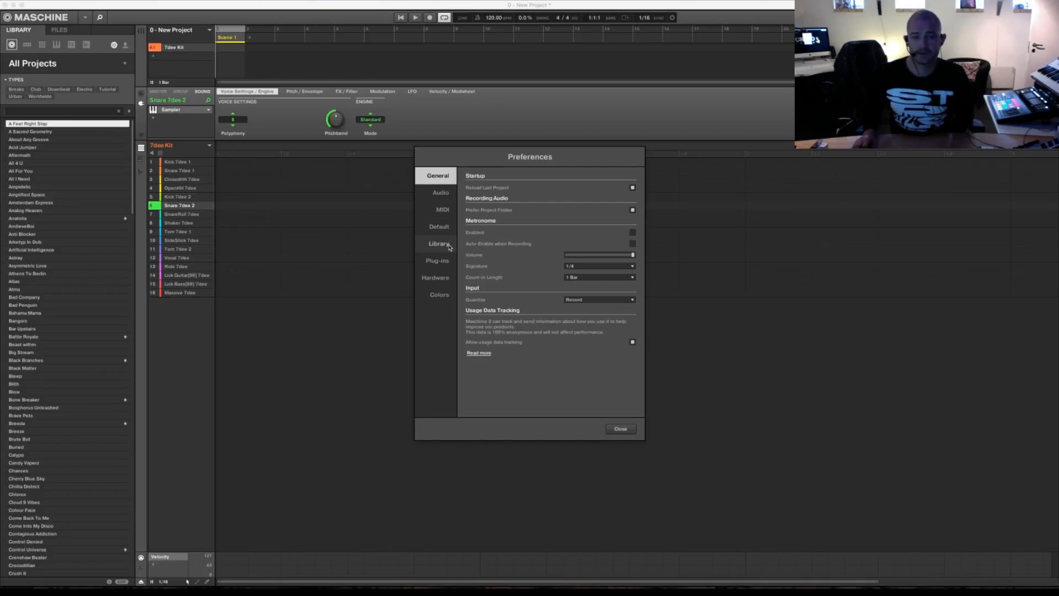
pyautogui.click(438, 243)
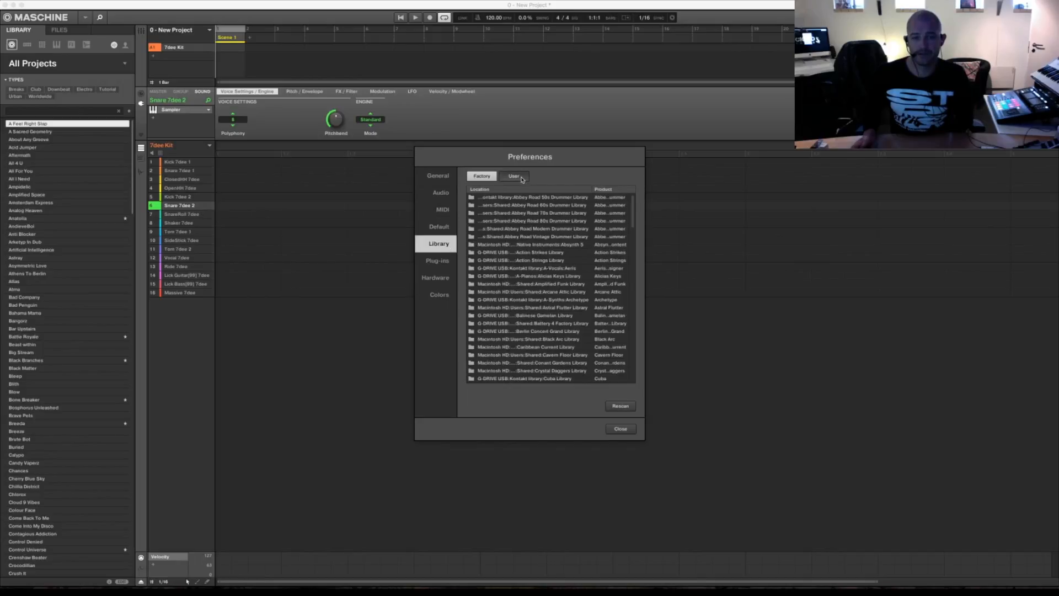
pyautogui.click(513, 176)
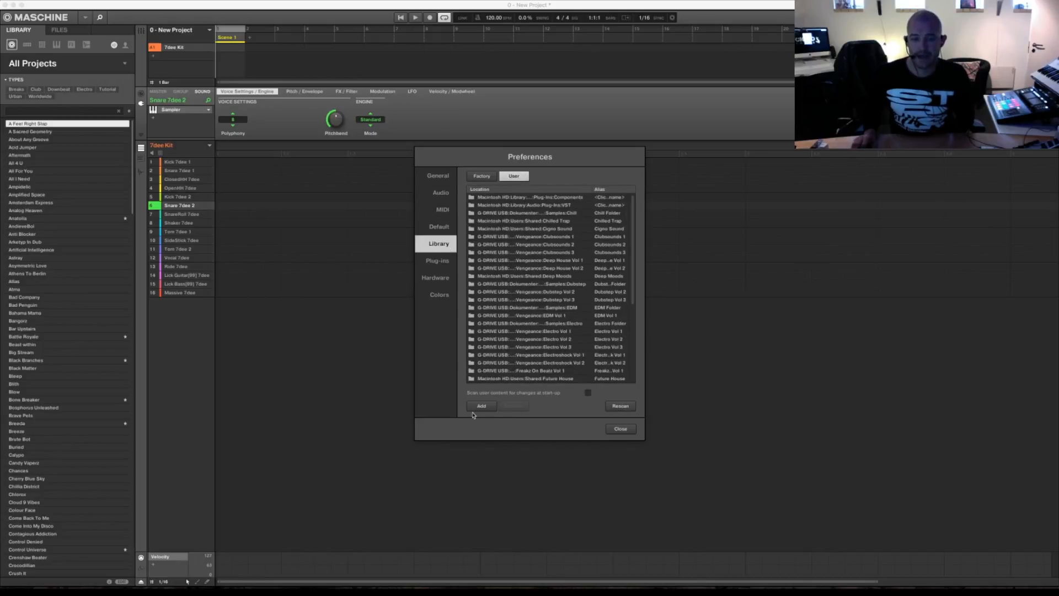
# Add the DanceHall folder from the Desktop as a new user library location
pyautogui.click(481, 405)
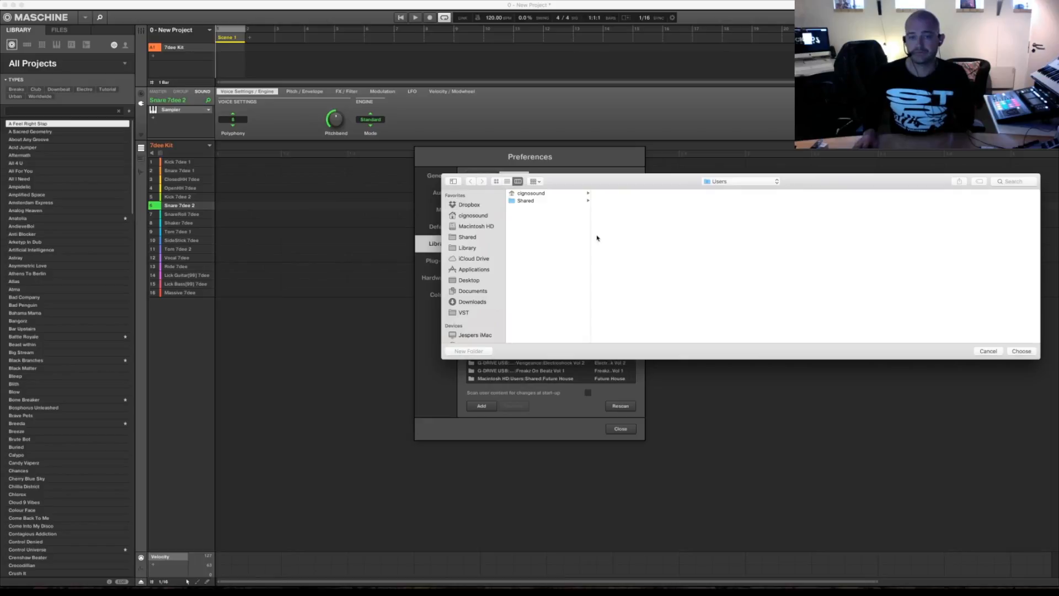
pyautogui.moveTo(464, 286)
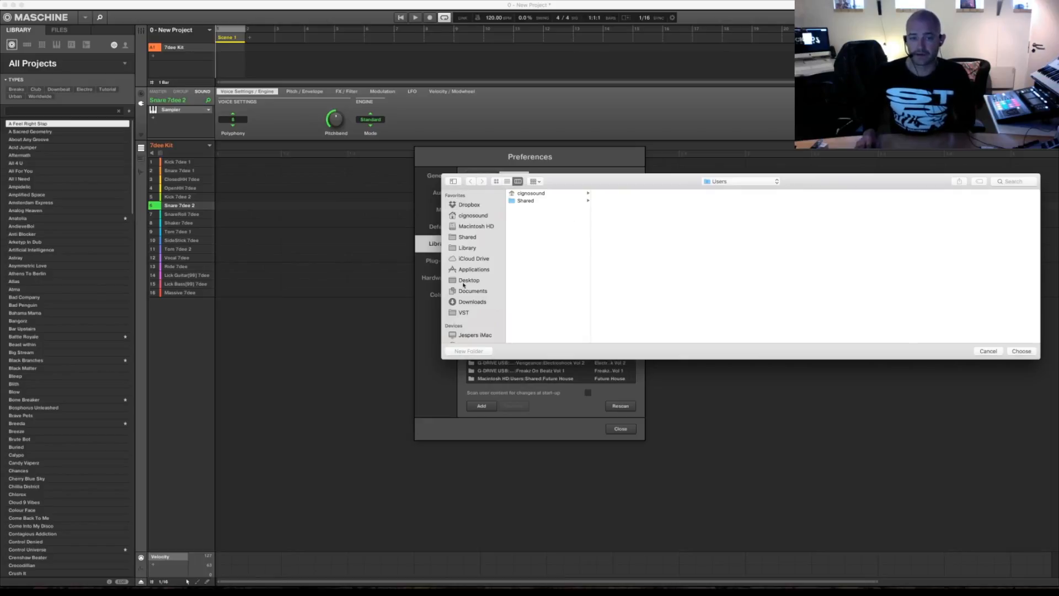
pyautogui.click(469, 279)
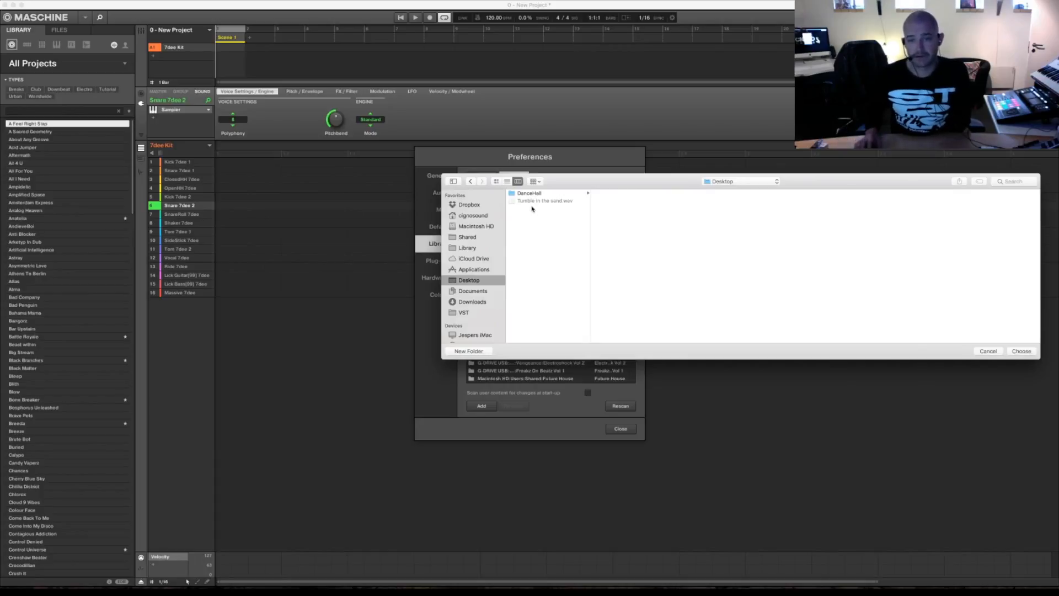
pyautogui.click(531, 193)
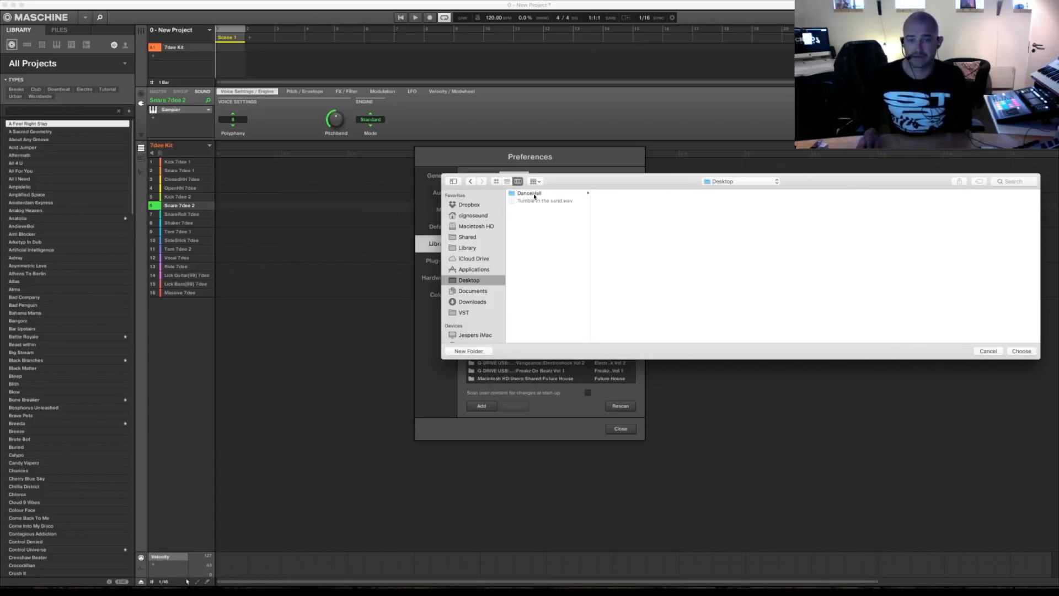
pyautogui.click(530, 194)
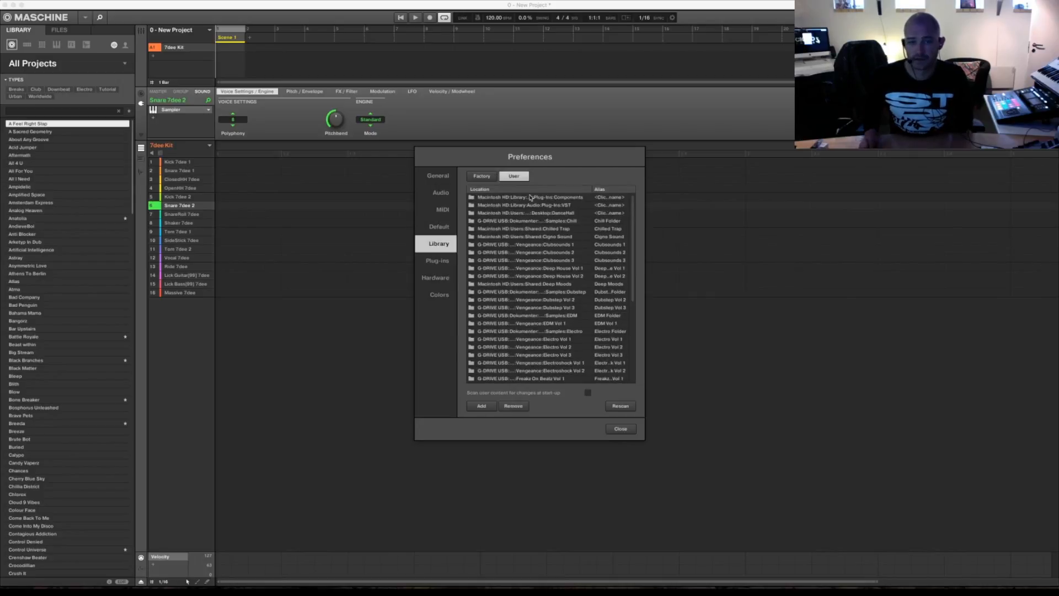
pyautogui.moveTo(554, 219)
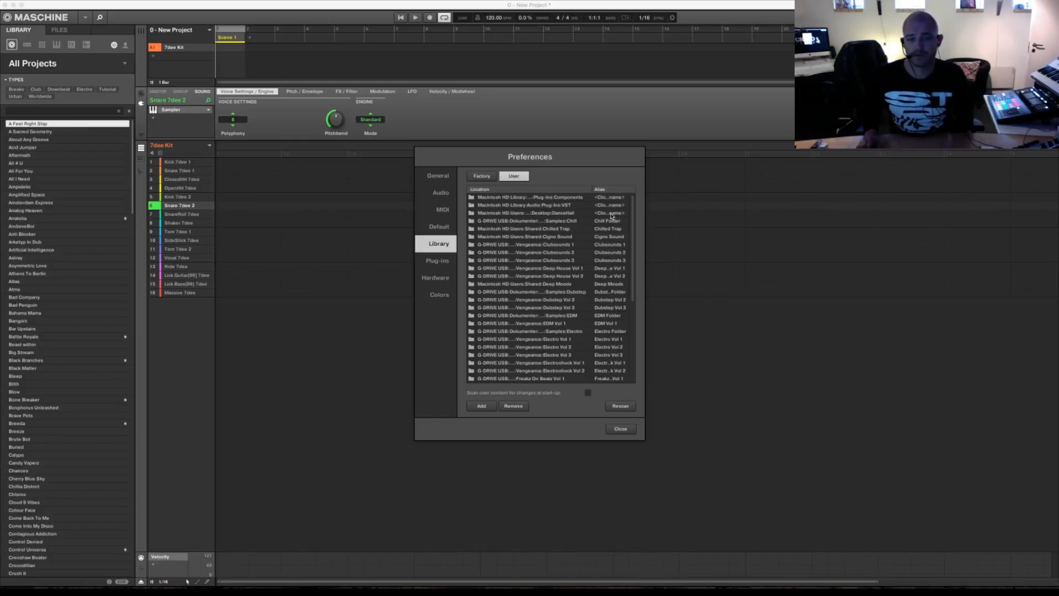
# Name the DanceHall row's alias 'DanceHall'
pyautogui.click(531, 213)
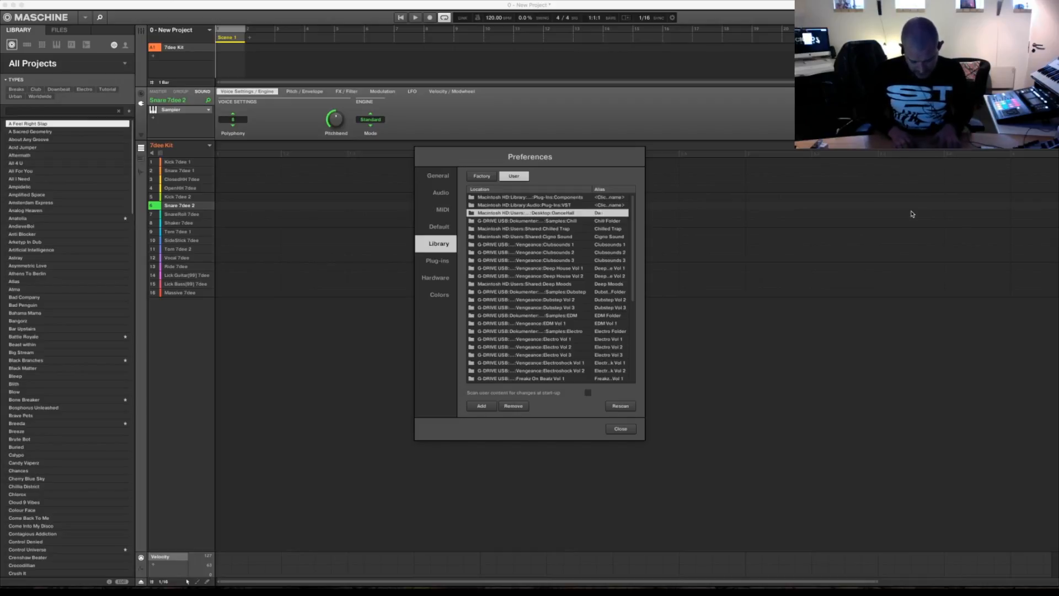
pyautogui.write('DanceHall')
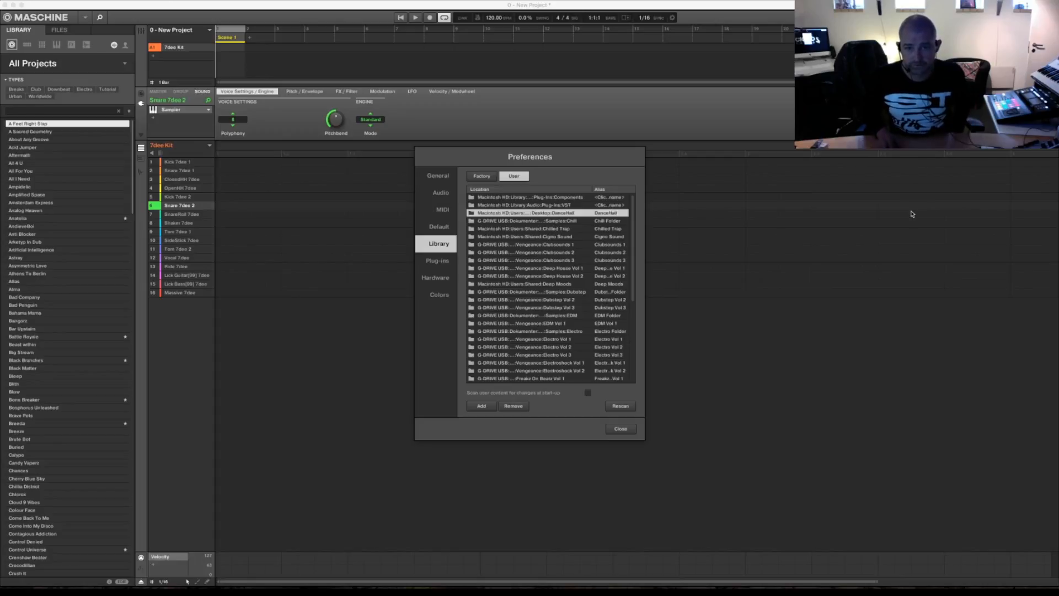
pyautogui.moveTo(688, 367)
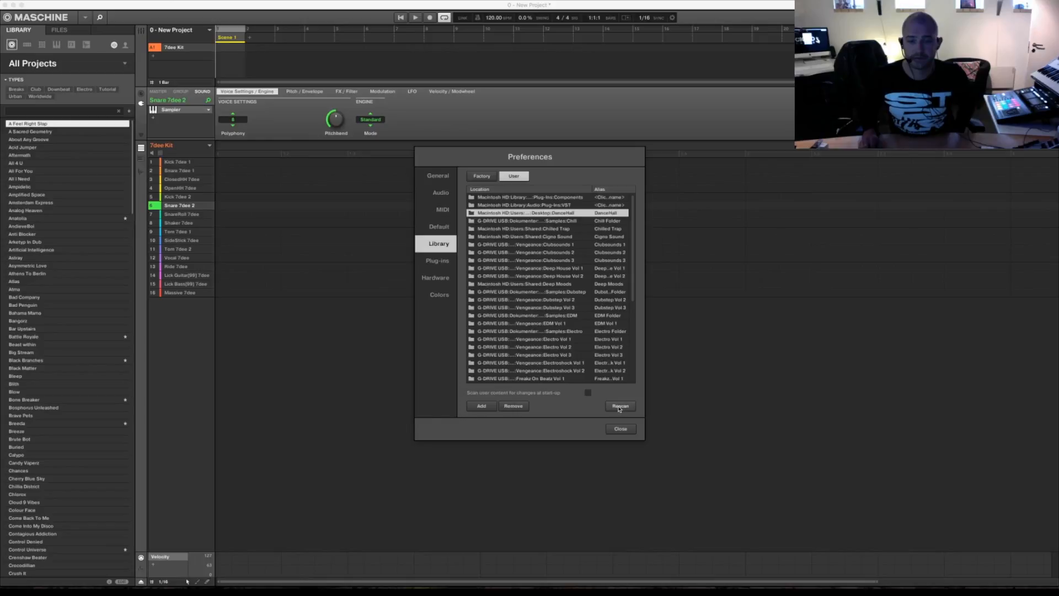
pyautogui.moveTo(621, 428)
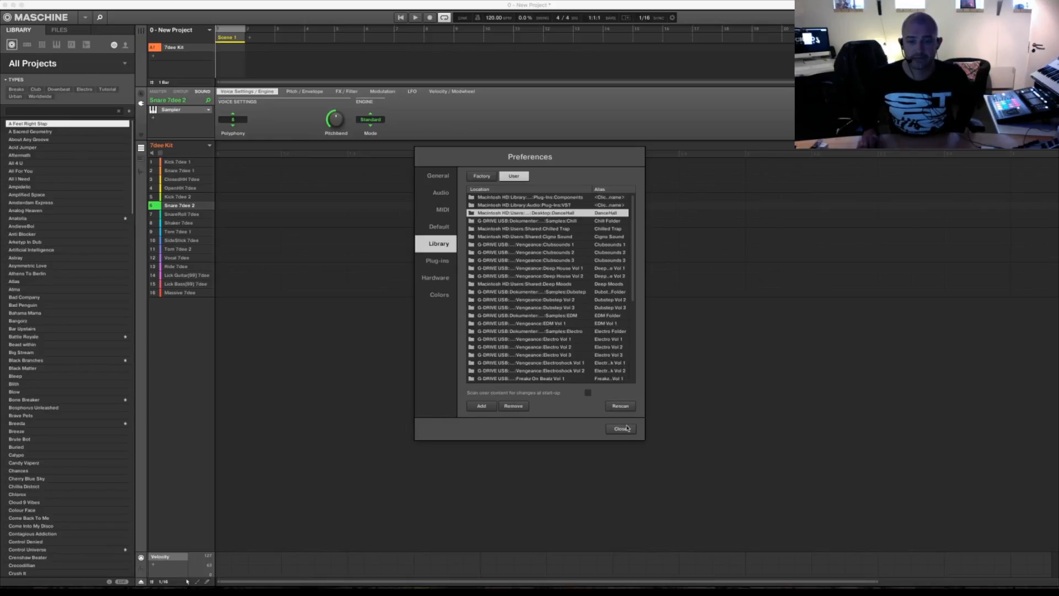
# Close Preferences and select the DanceHall tile from the All Samples product selector
pyautogui.click(619, 428)
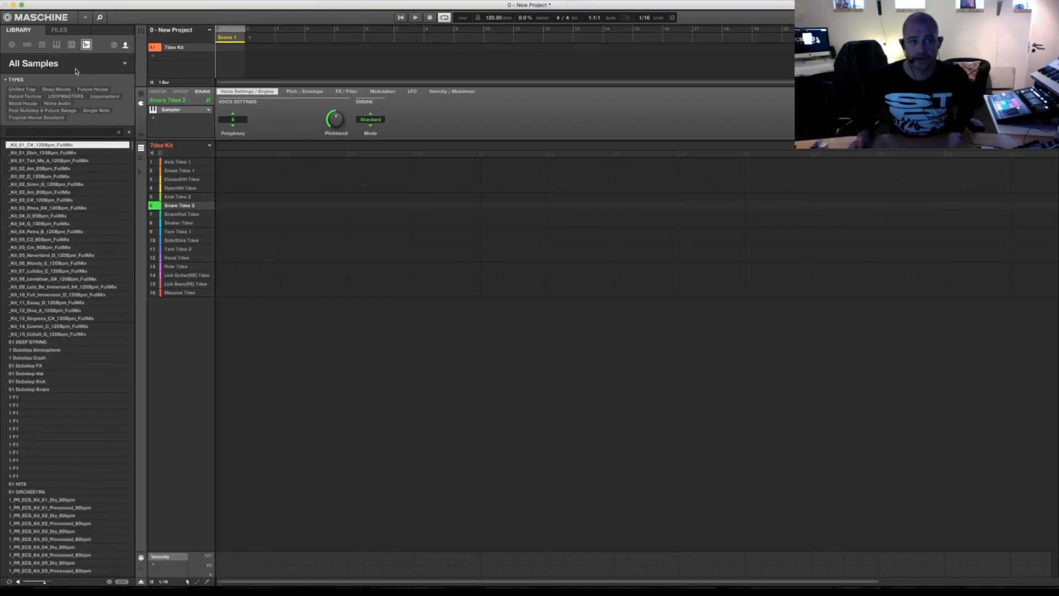
pyautogui.click(86, 44)
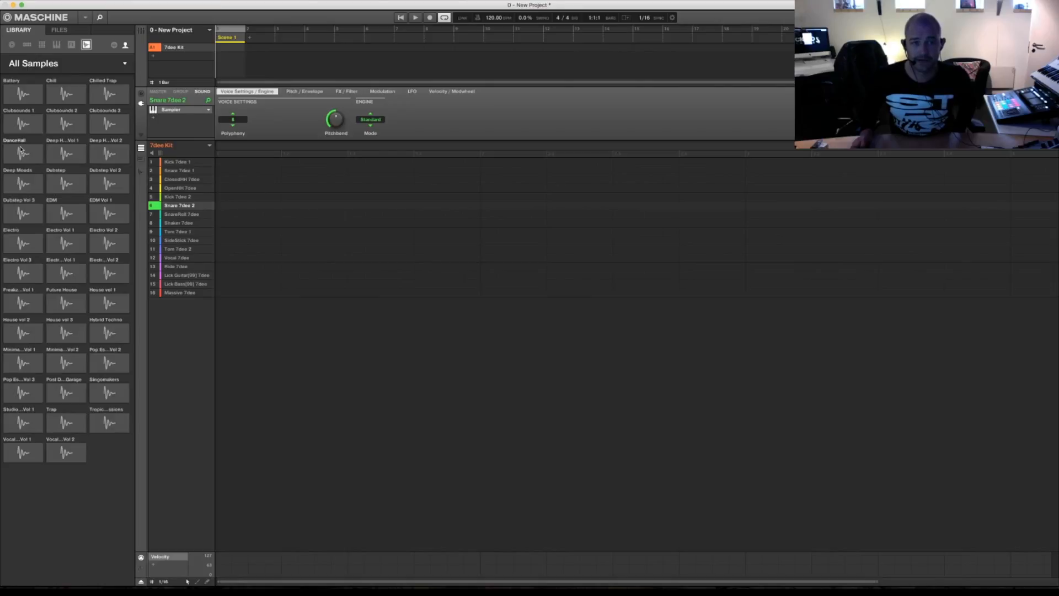
pyautogui.click(15, 150)
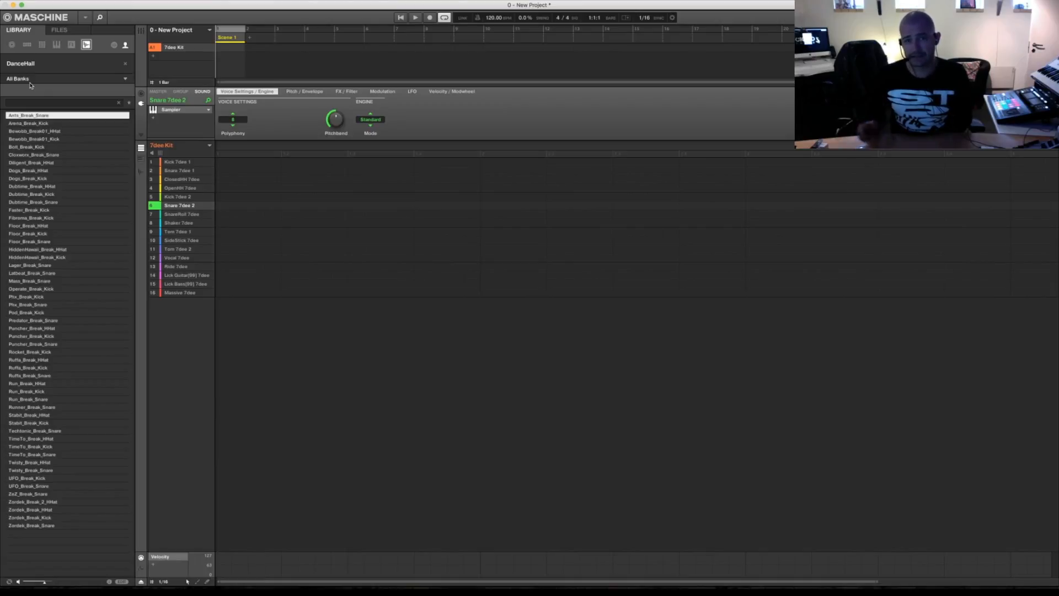
# Filter DanceHall by bank: Hats (auditioning one hi-hat), then Kicks, then Snares
pyautogui.click(64, 78)
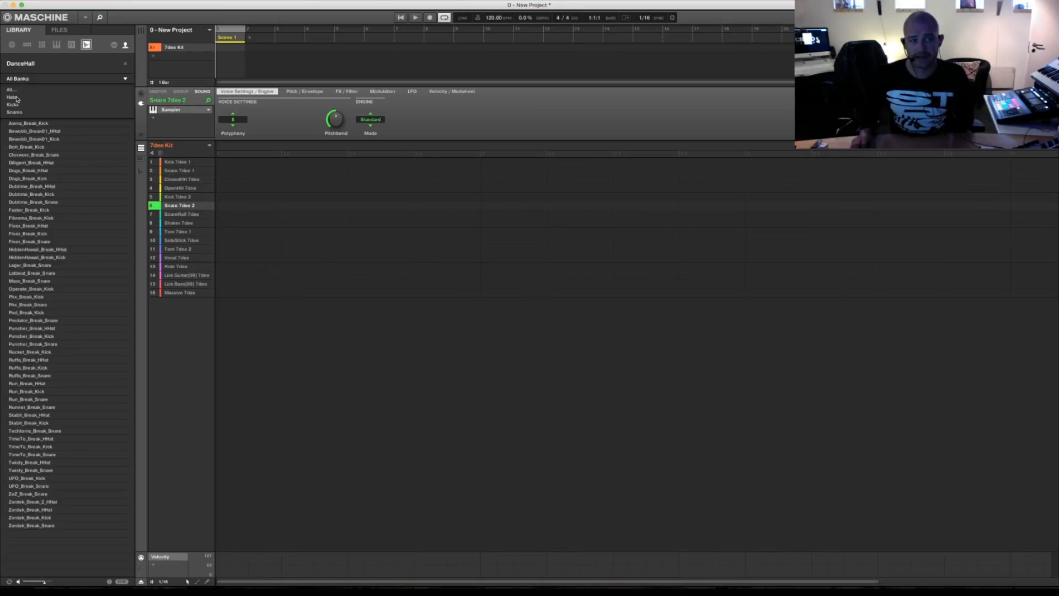
pyautogui.click(12, 97)
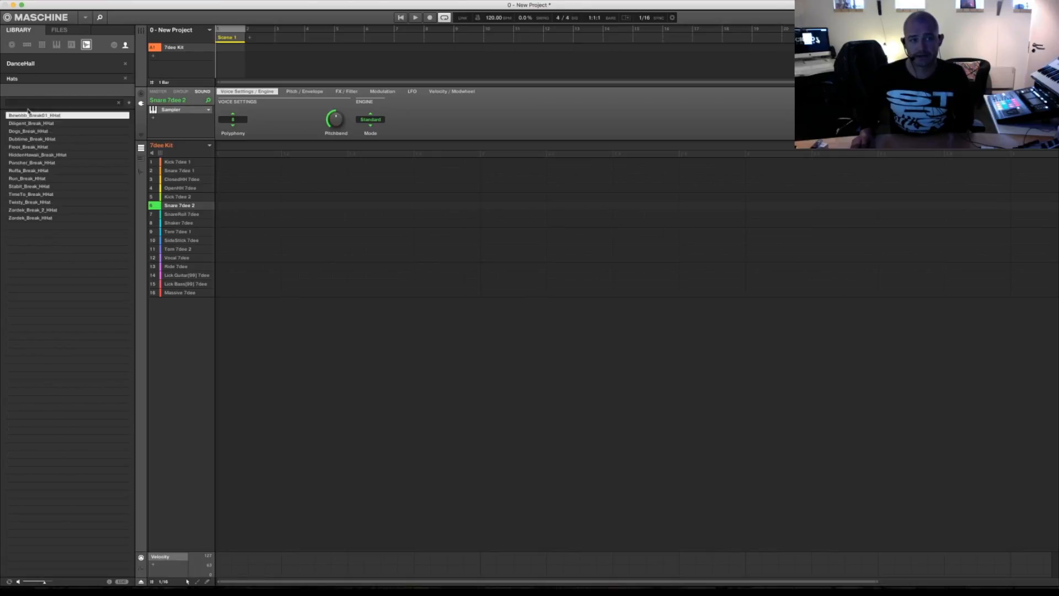
pyautogui.click(28, 147)
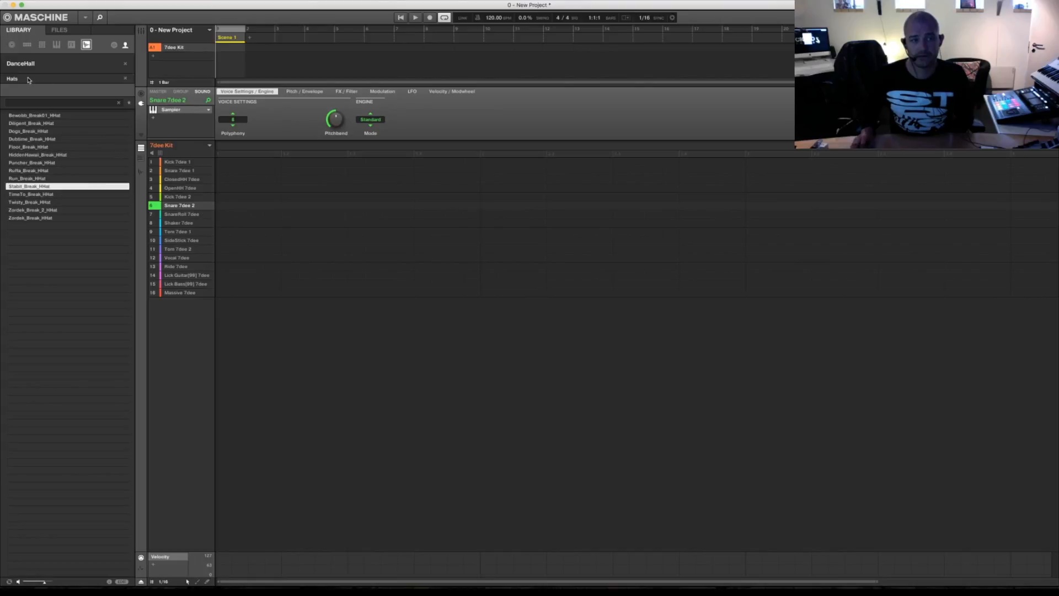
pyautogui.click(11, 79)
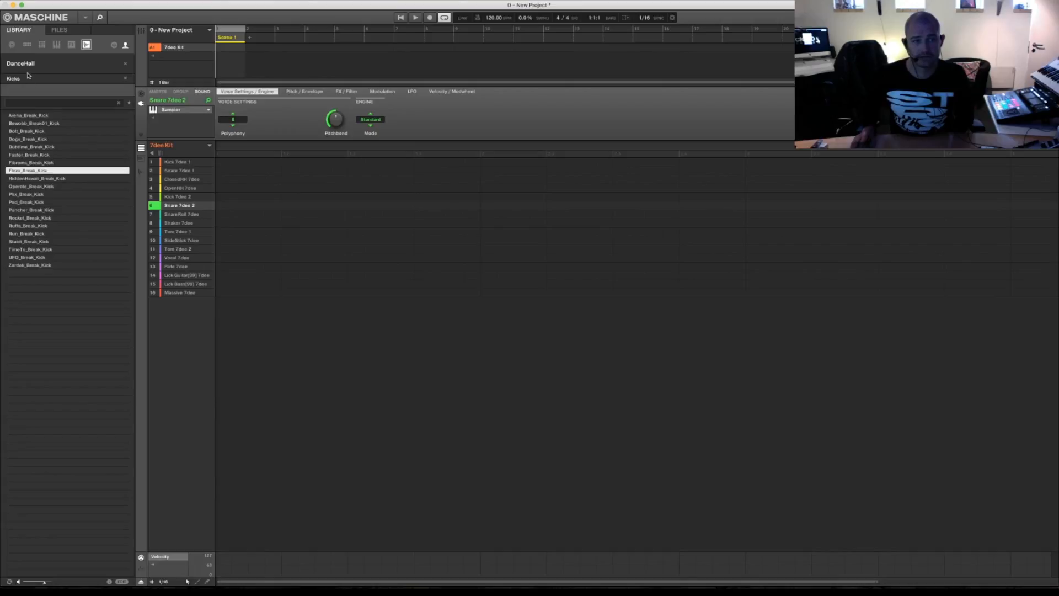
pyautogui.click(14, 78)
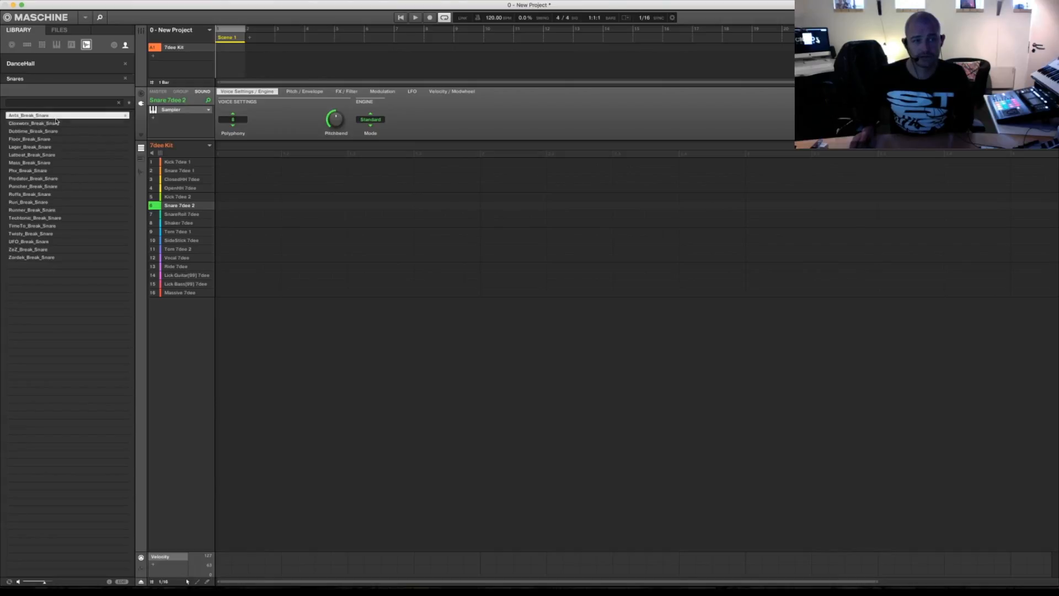